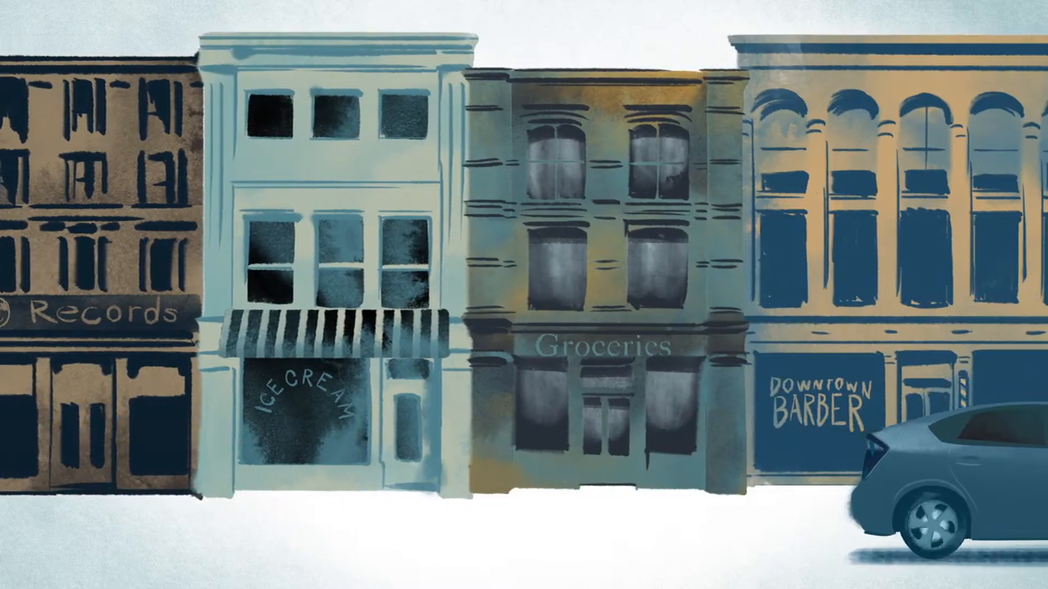
pyautogui.hscroll(3)
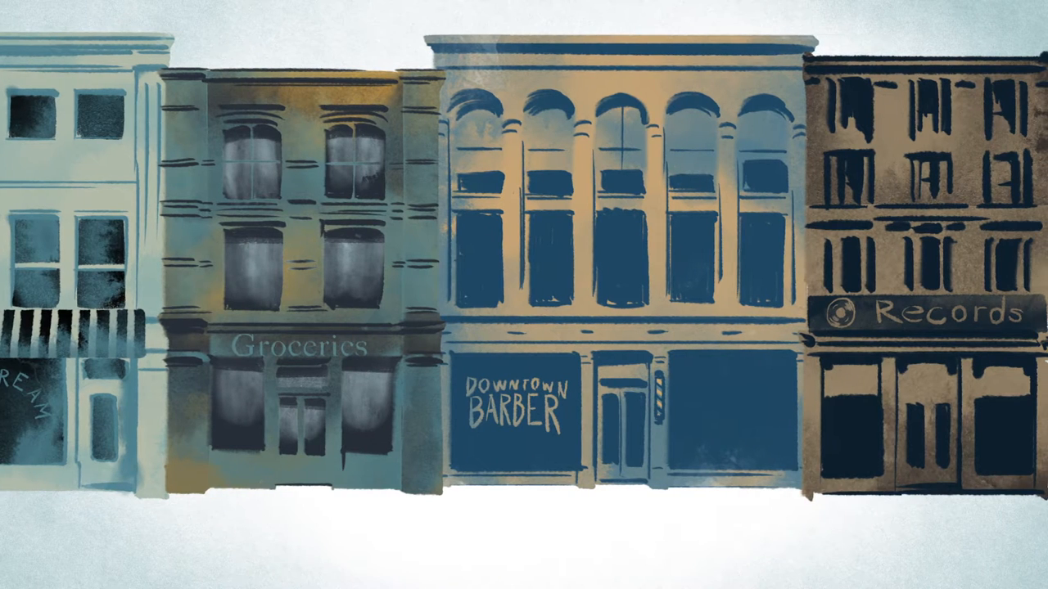